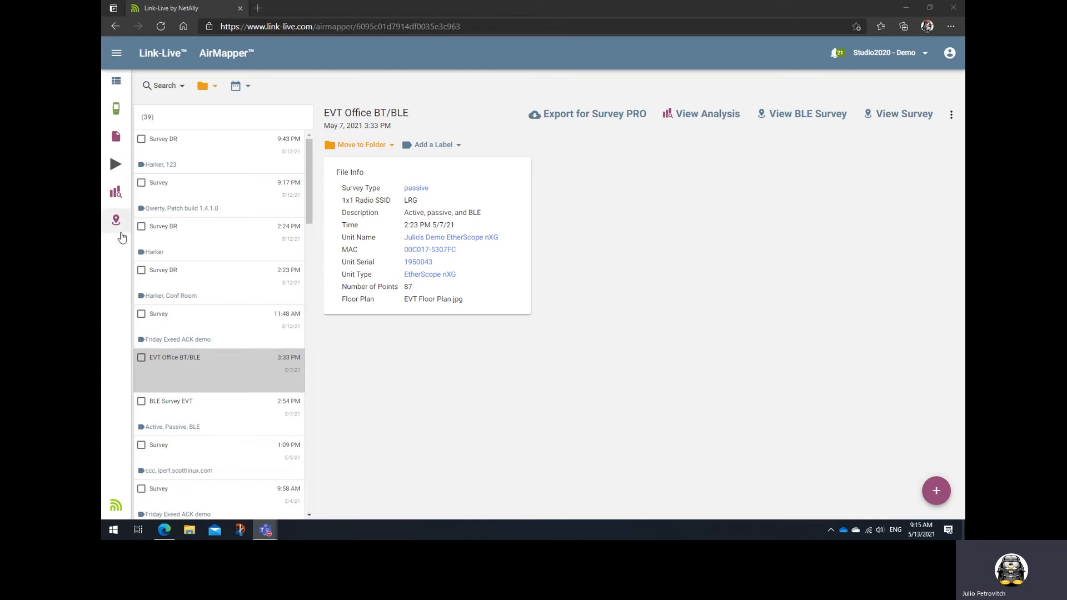
{"action": "mouse_move", "coordinate": [116, 219]}
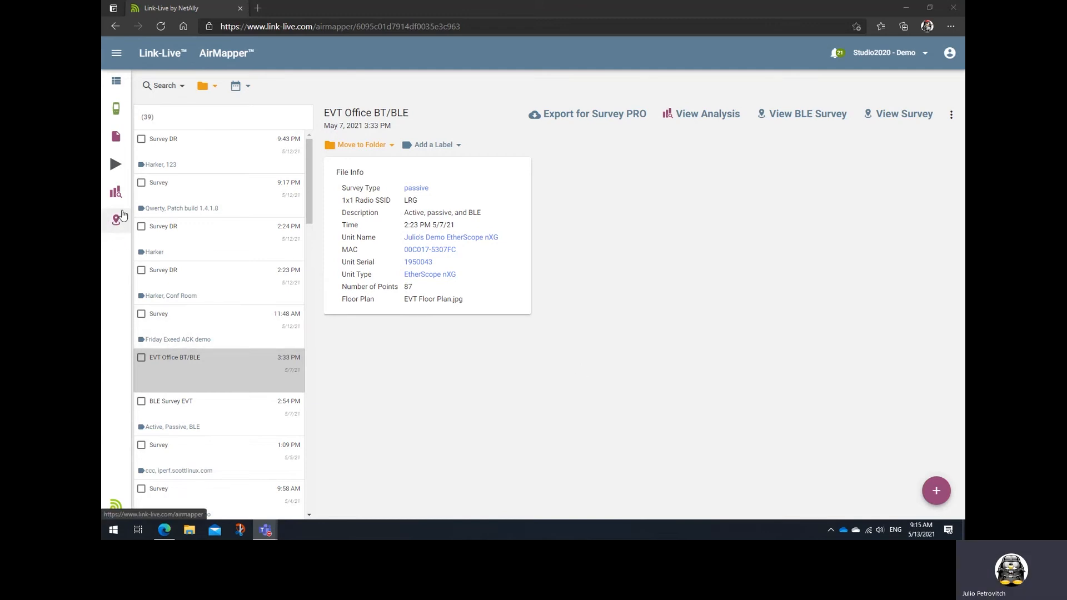
{"action": "mouse_move", "coordinate": [180, 293]}
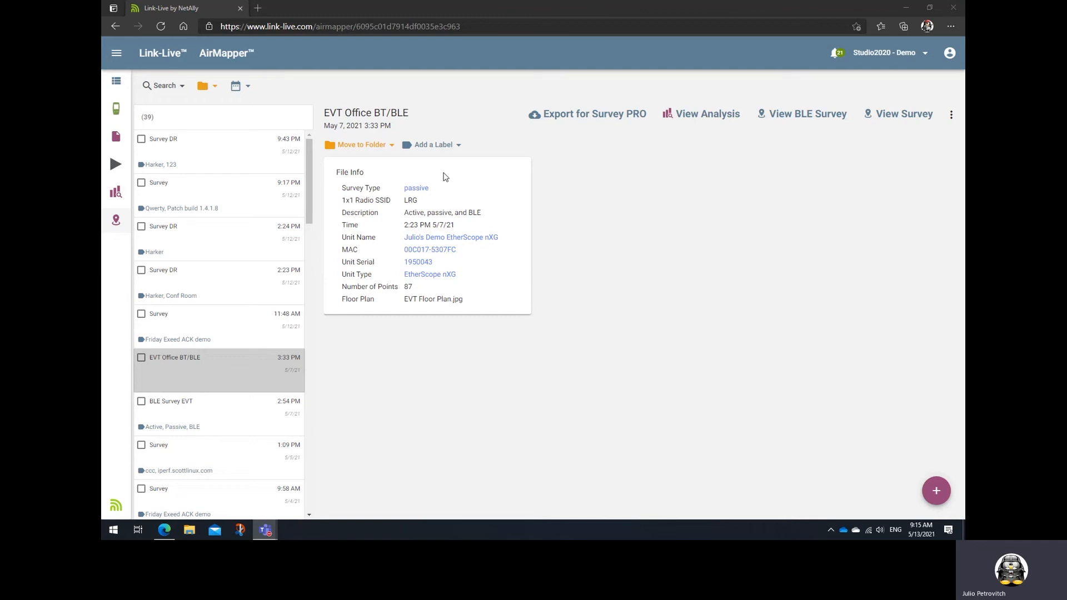
{"action": "mouse_move", "coordinate": [441, 192]}
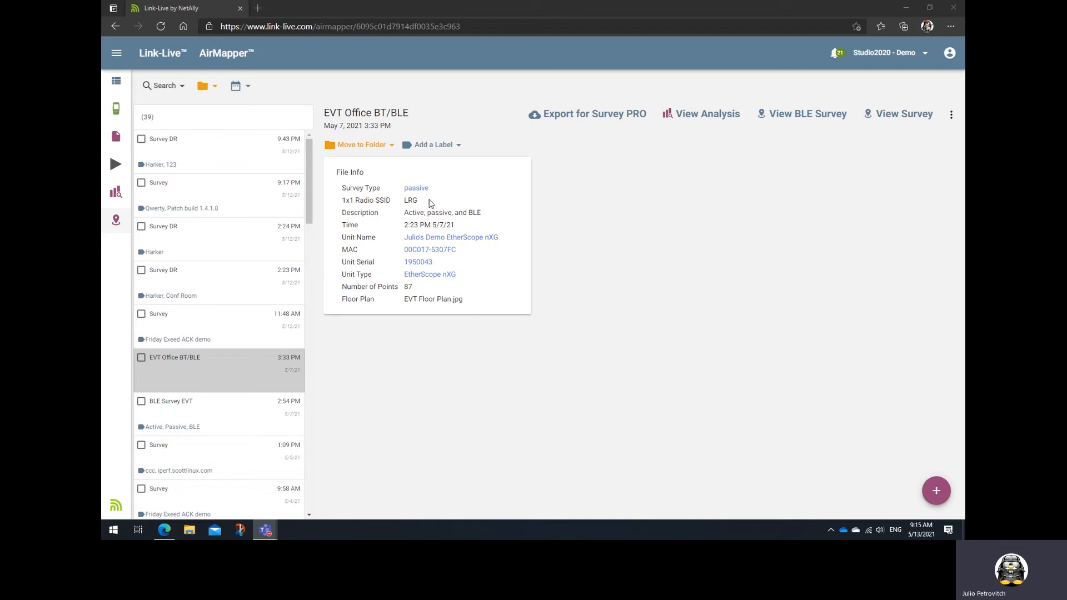
{"action": "mouse_move", "coordinate": [573, 241]}
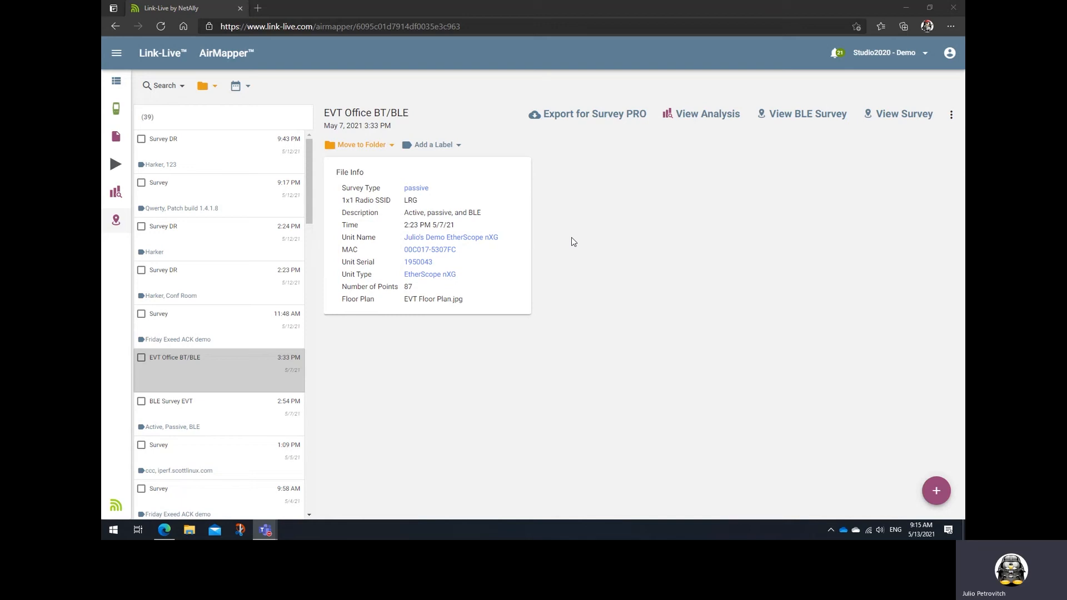
{"action": "mouse_move", "coordinate": [807, 84]}
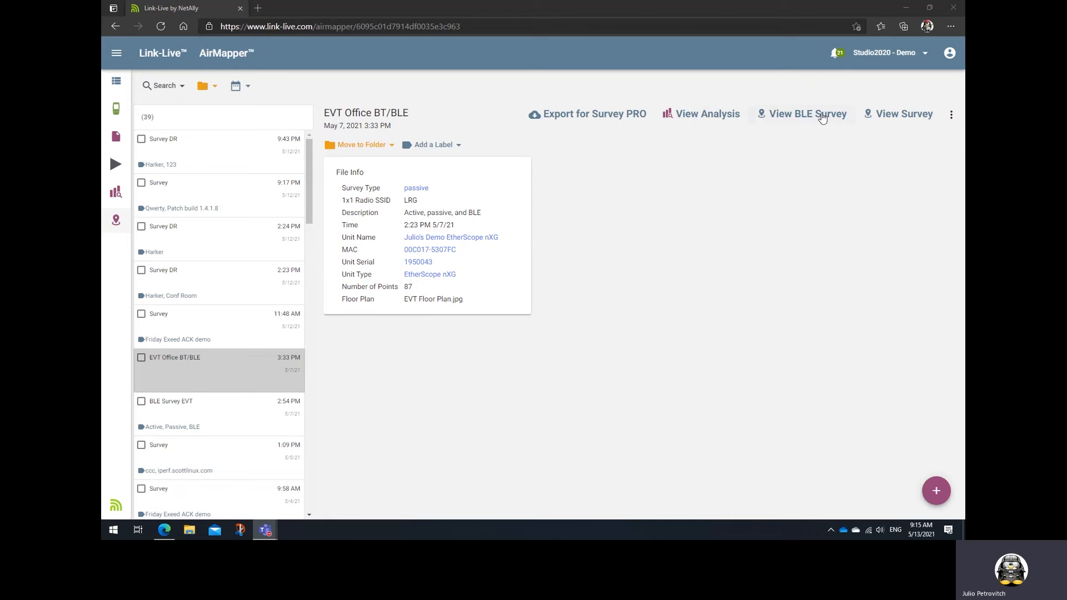
{"action": "mouse_move", "coordinate": [802, 118]}
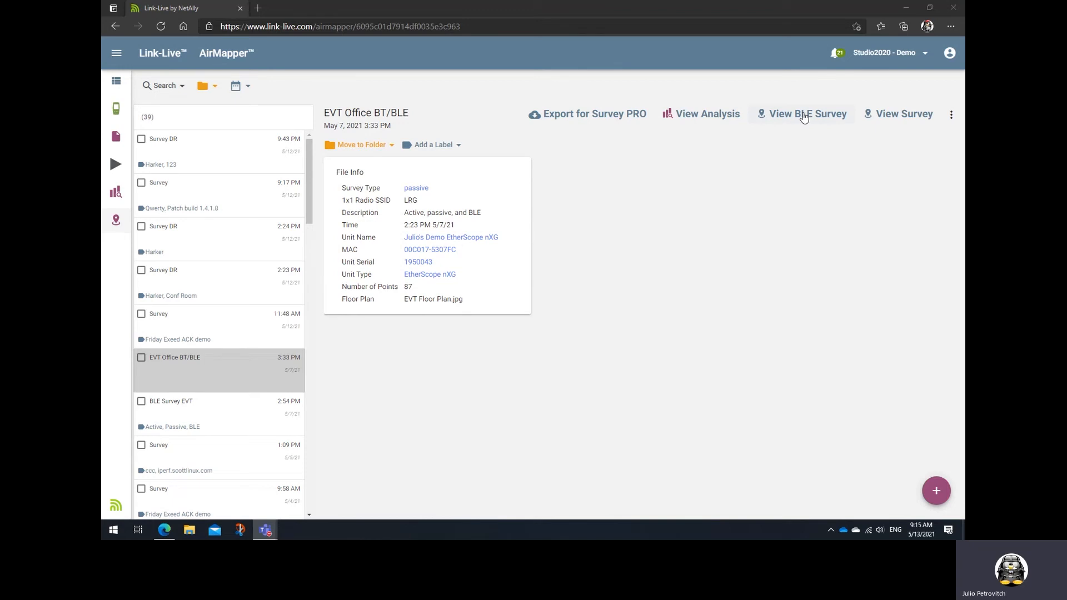
View the BLE survey so its RSSI heat map appears over the EVT Office floor plan
{"action": "left_click", "coordinate": [807, 113]}
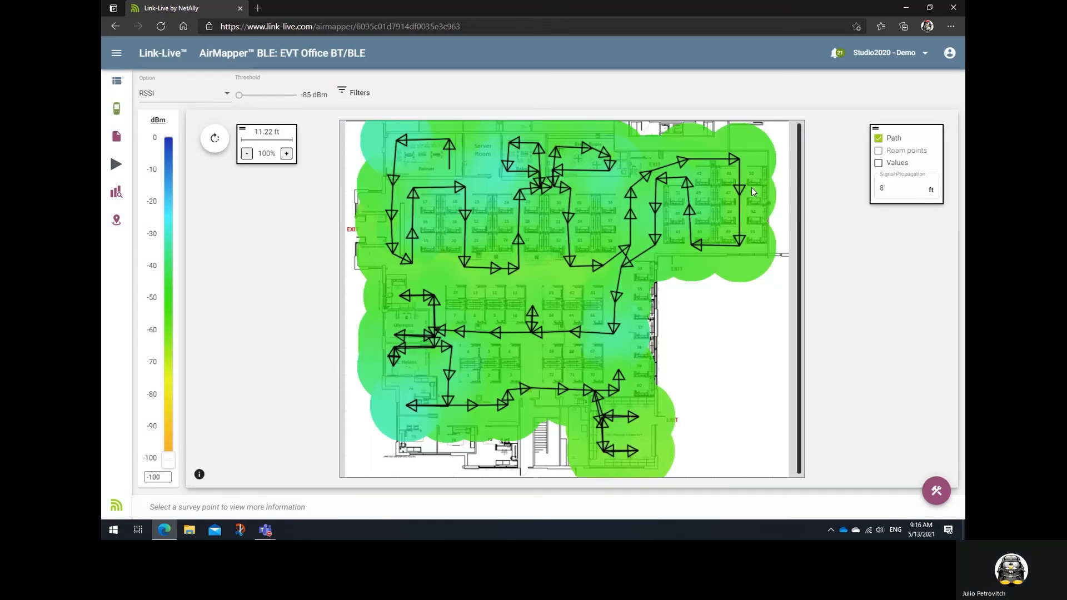
{"action": "mouse_move", "coordinate": [380, 256]}
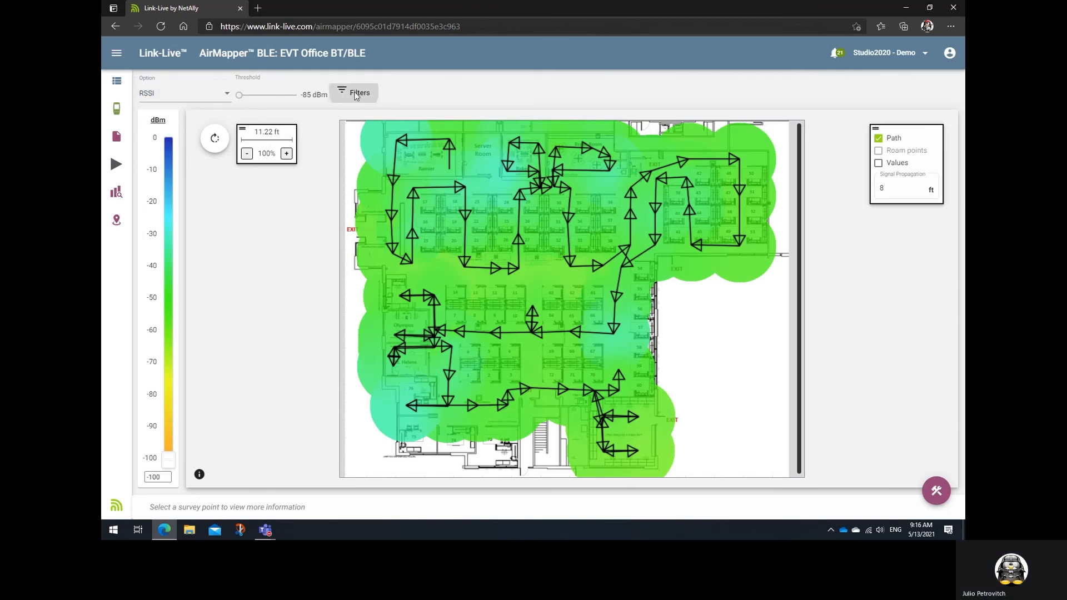
{"action": "left_click", "coordinate": [359, 92]}
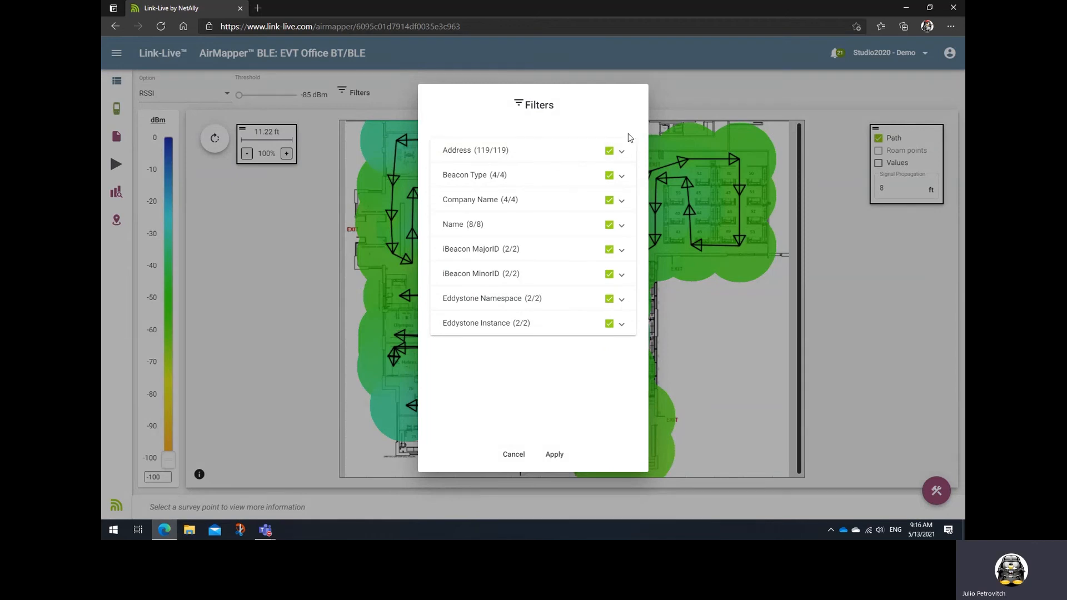
{"action": "mouse_move", "coordinate": [625, 128]}
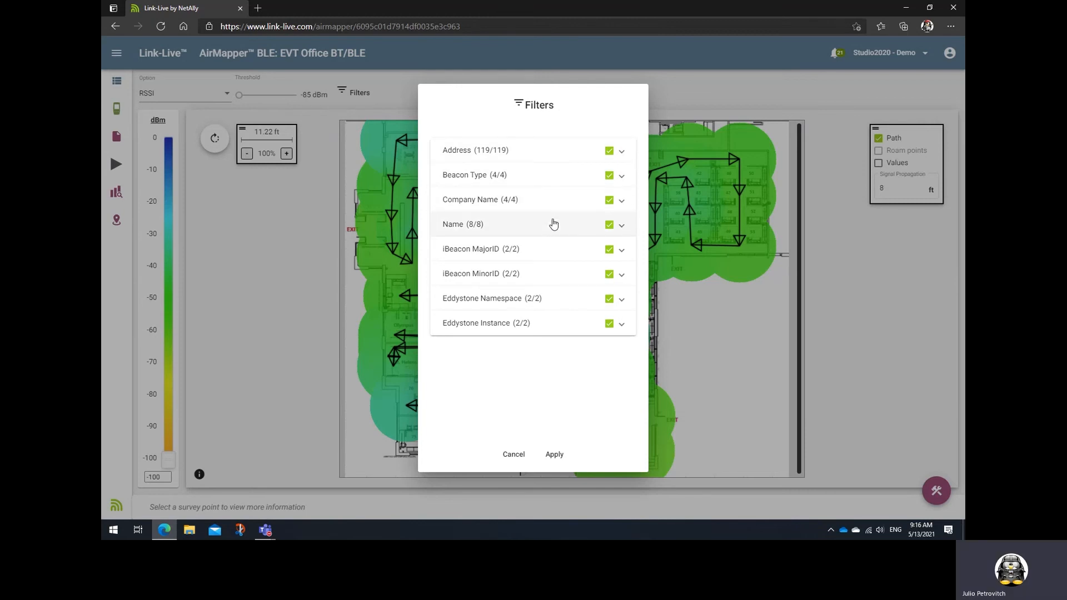
{"action": "mouse_move", "coordinate": [553, 251]}
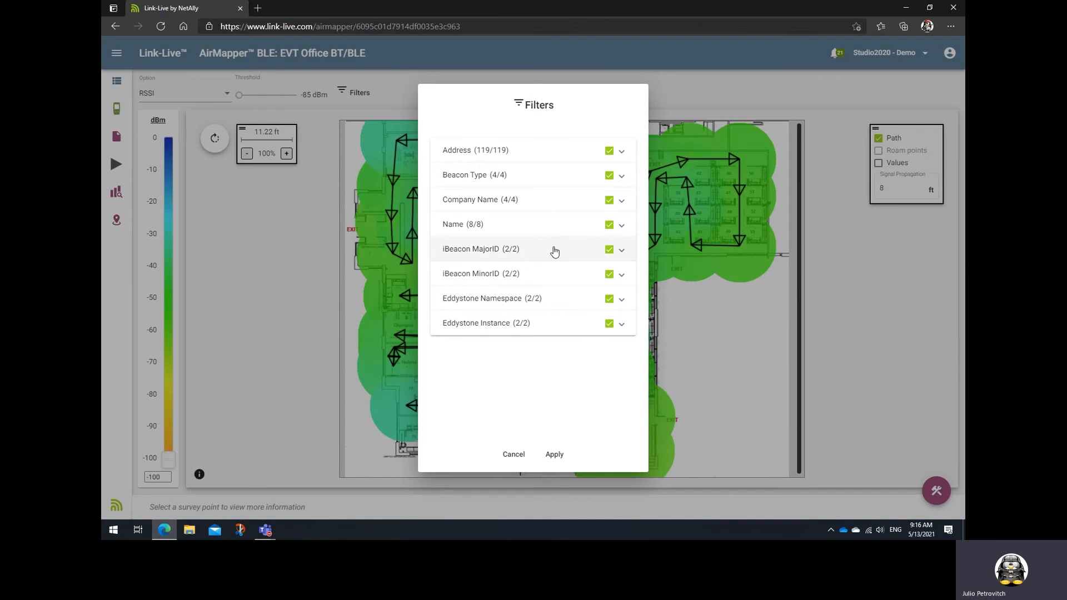
{"action": "mouse_move", "coordinate": [561, 285]}
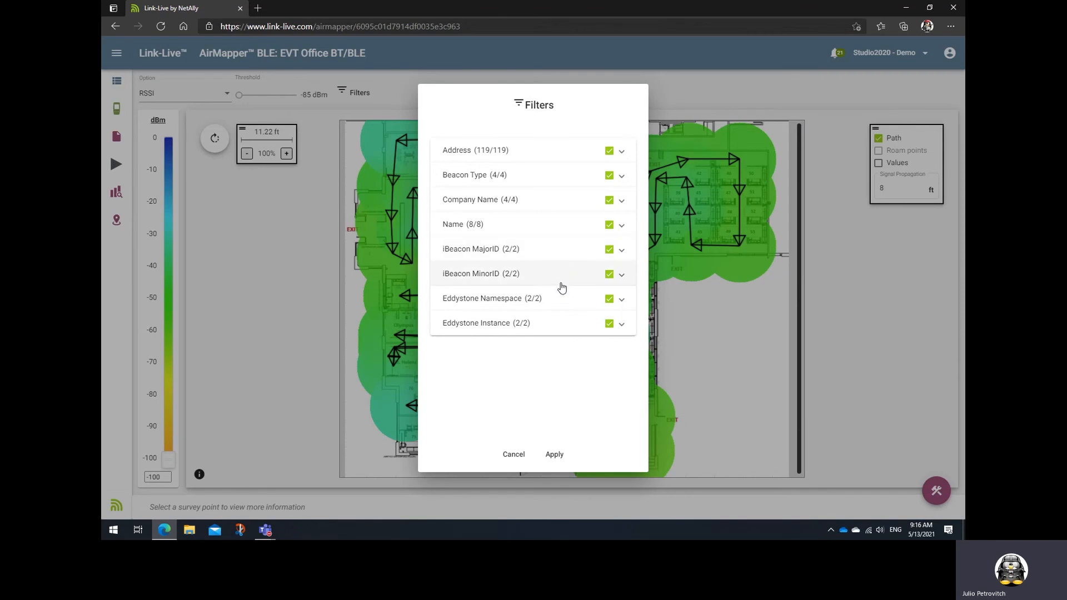
{"action": "mouse_move", "coordinate": [557, 325]}
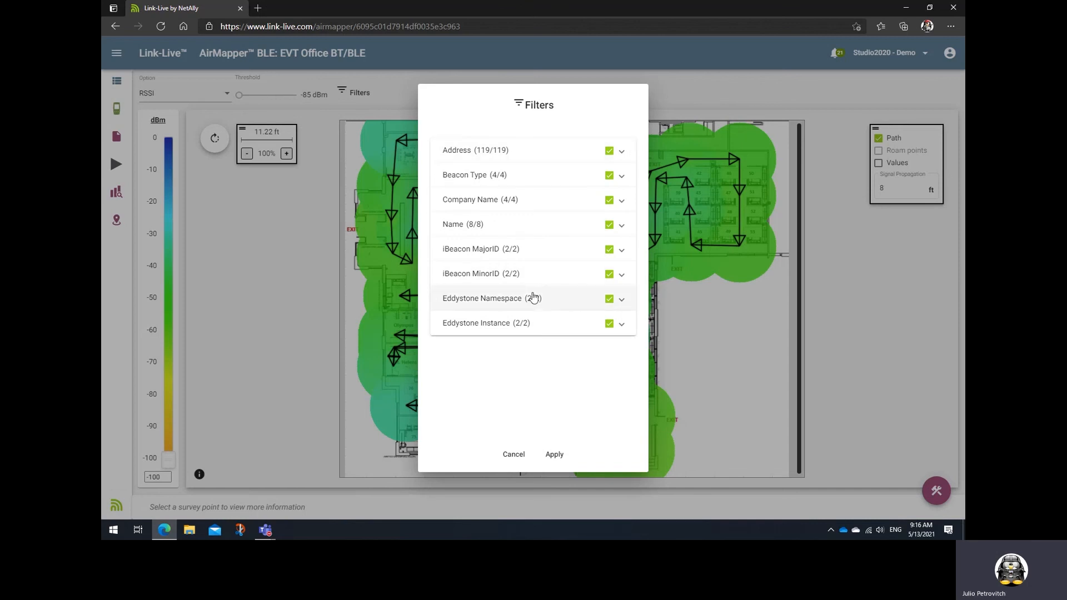
{"action": "mouse_move", "coordinate": [507, 372]}
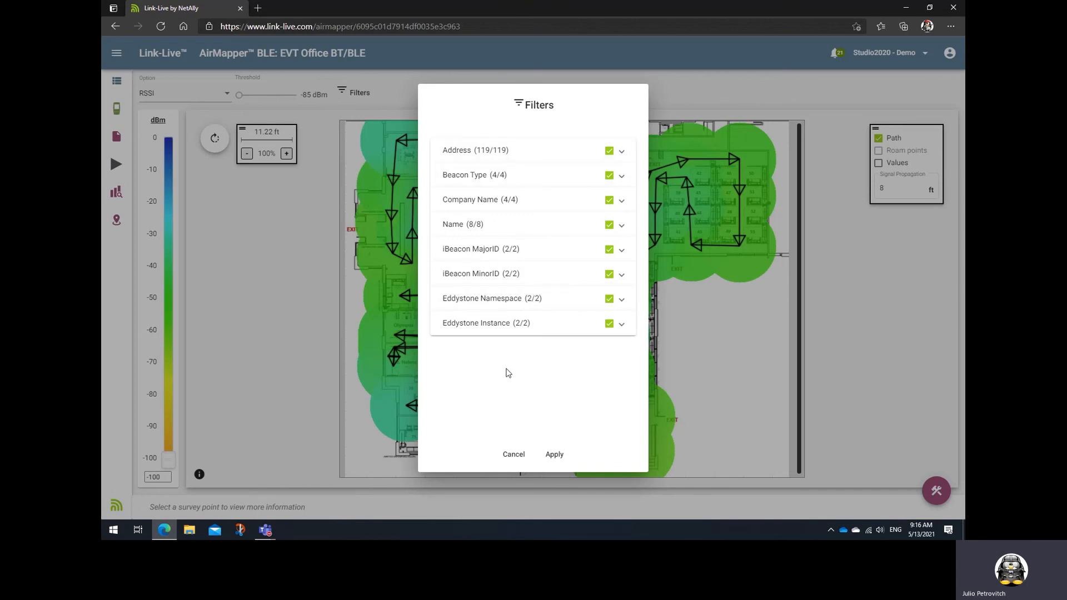
{"action": "left_click", "coordinate": [553, 454]}
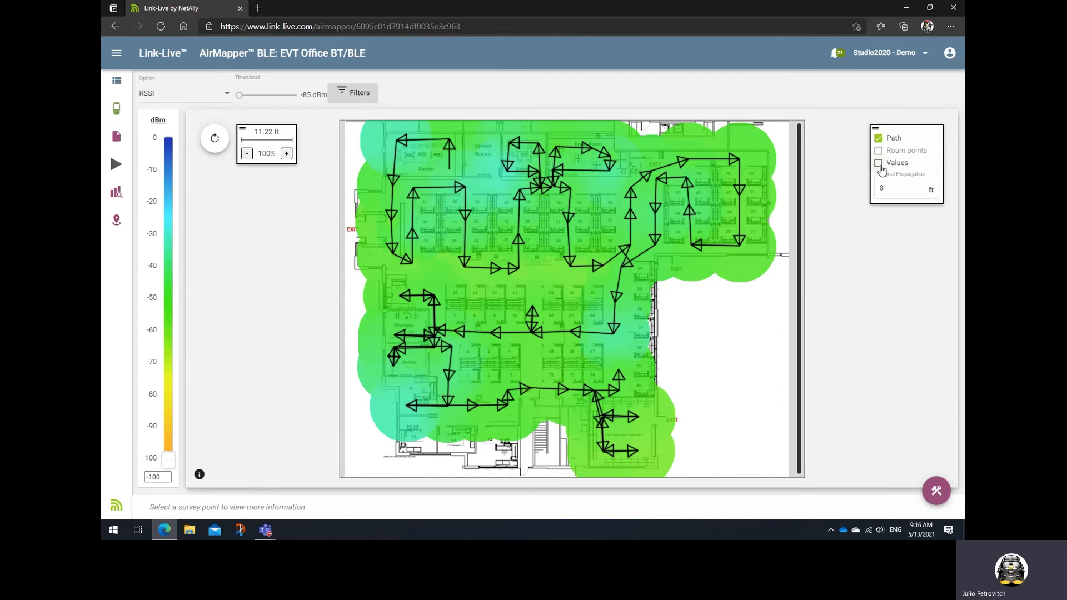
Show RSSI values at each point and filter the map to beacons EVT-1 to EVT-4, including EVT-2
{"action": "left_click", "coordinate": [878, 162]}
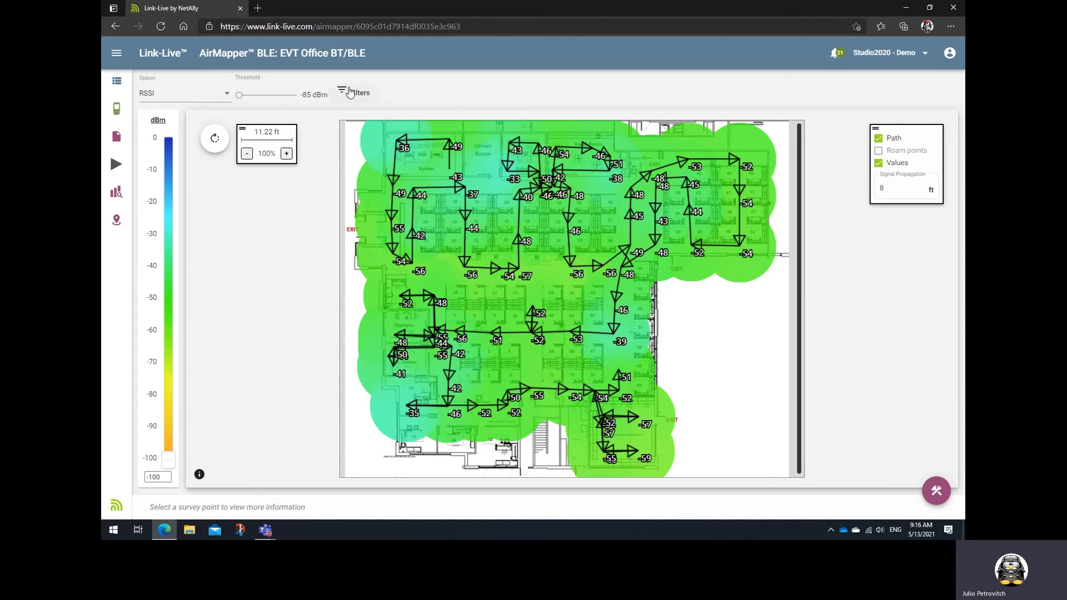
{"action": "left_click", "coordinate": [354, 92]}
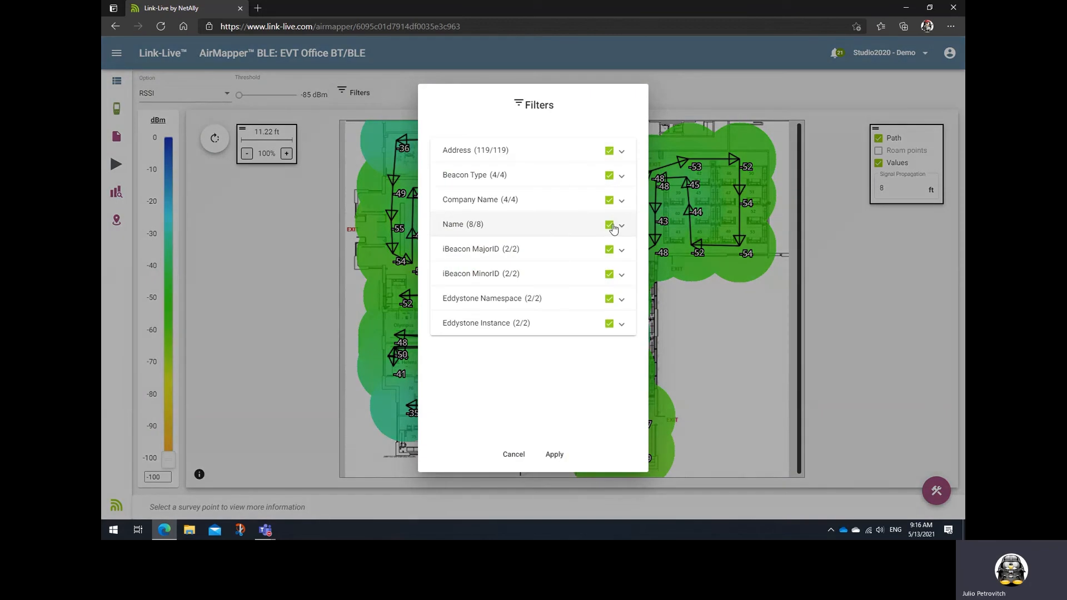
{"action": "left_click", "coordinate": [619, 225]}
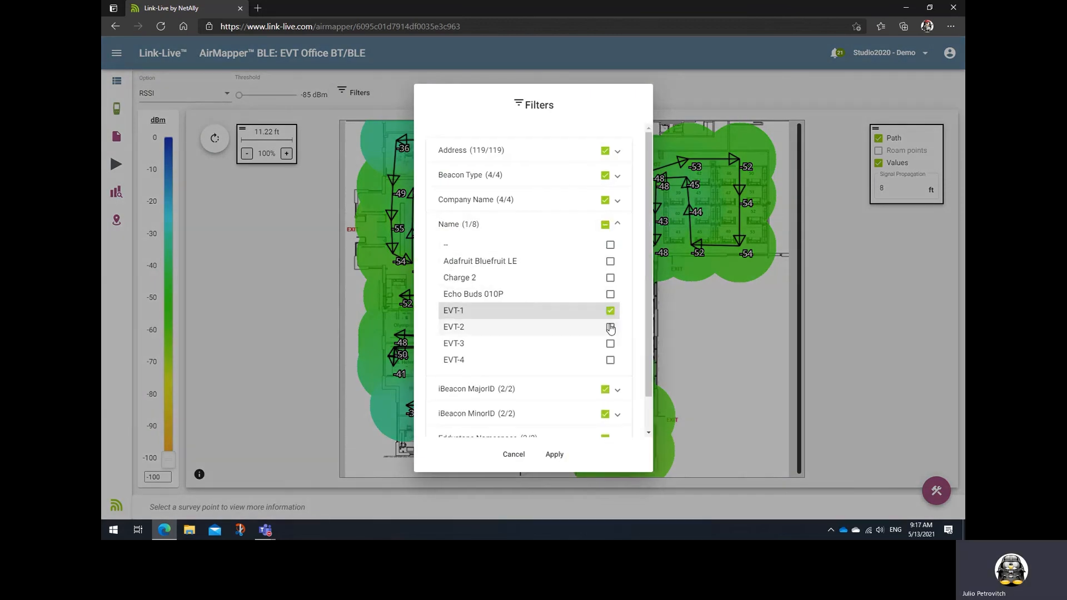
{"action": "left_click", "coordinate": [609, 344]}
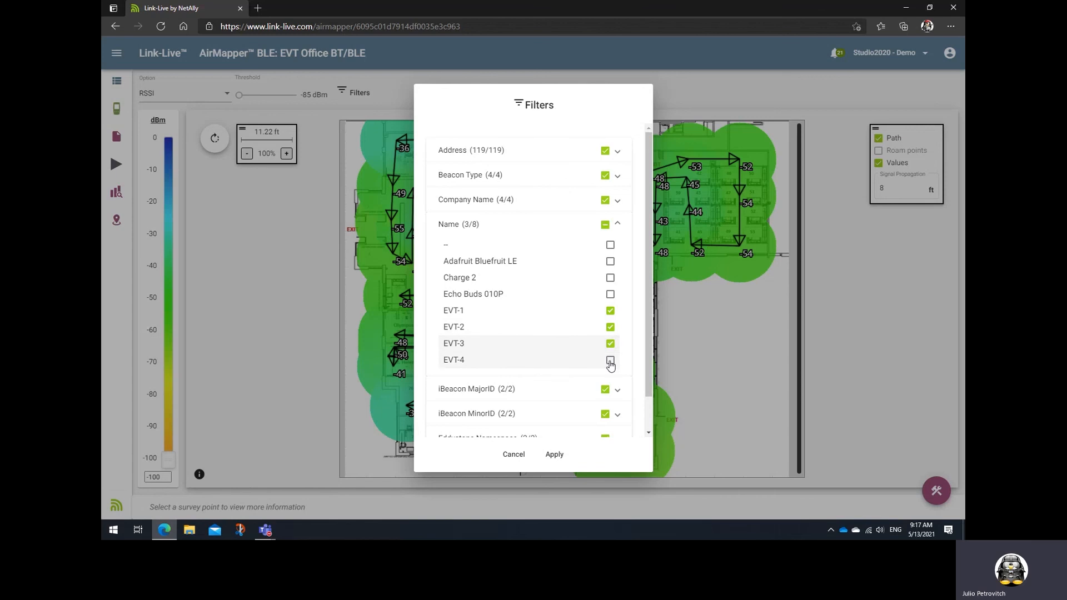
{"action": "left_click", "coordinate": [553, 453]}
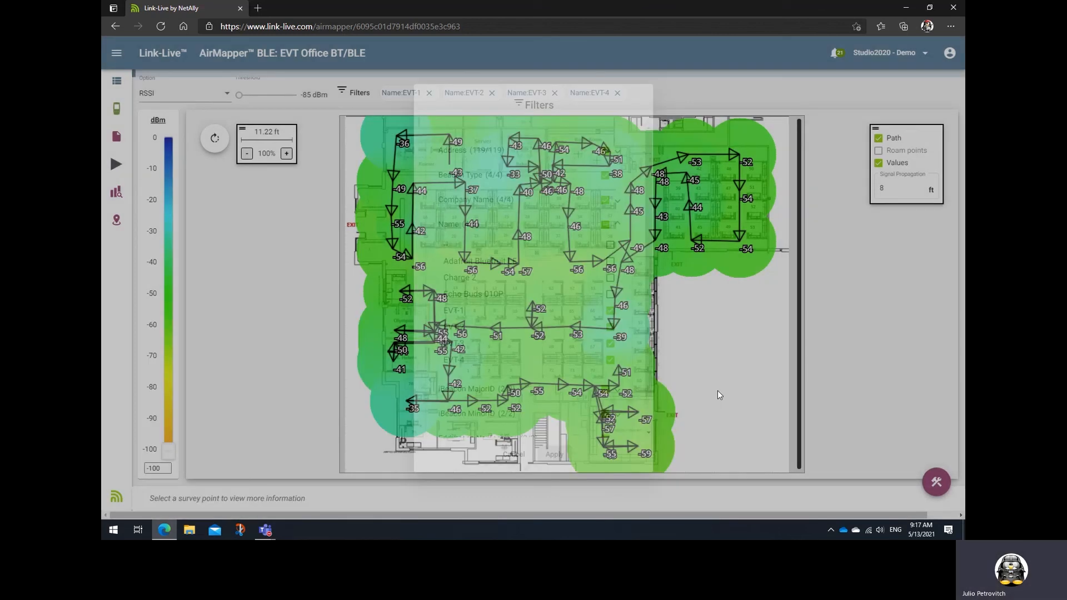
{"action": "left_click", "coordinate": [354, 92]}
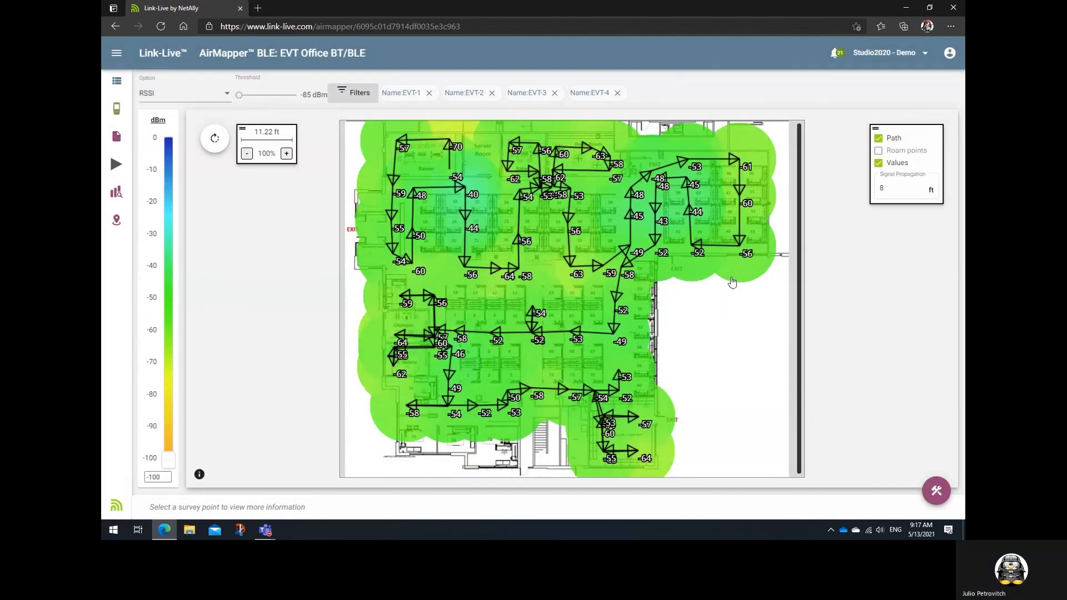
Show one survey point's beacon details table and sort it by Name, then by RSSI
{"action": "left_click", "coordinate": [570, 266]}
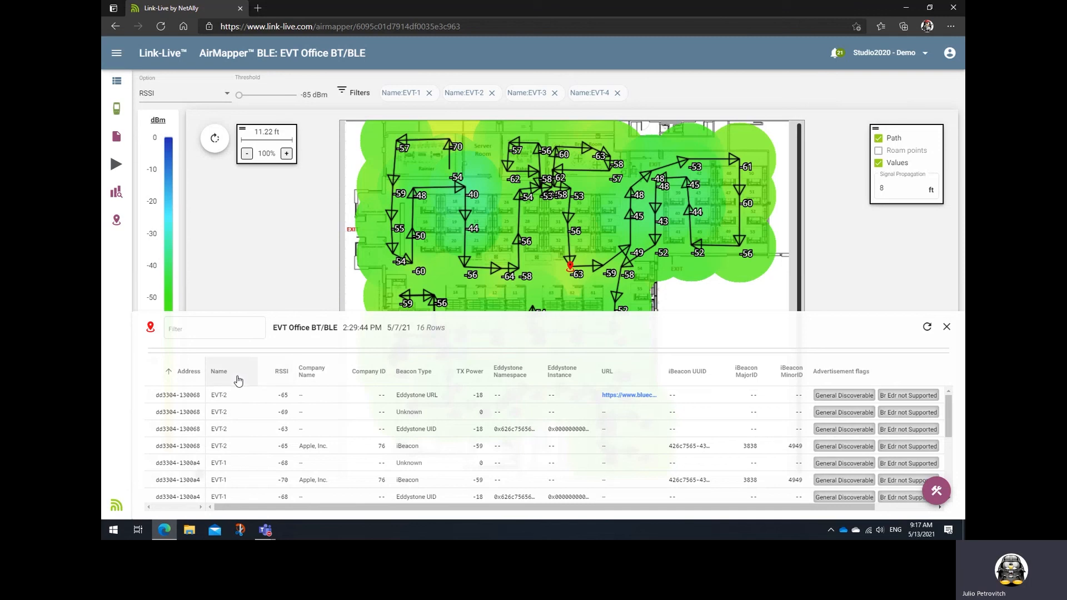
{"action": "left_click", "coordinate": [219, 371]}
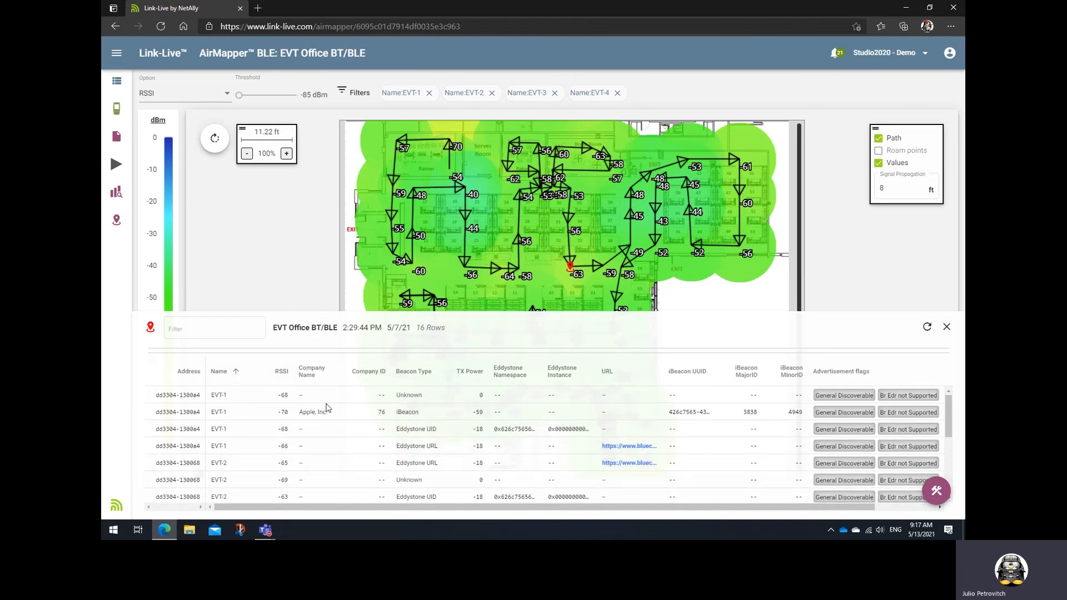
{"action": "left_click", "coordinate": [280, 371]}
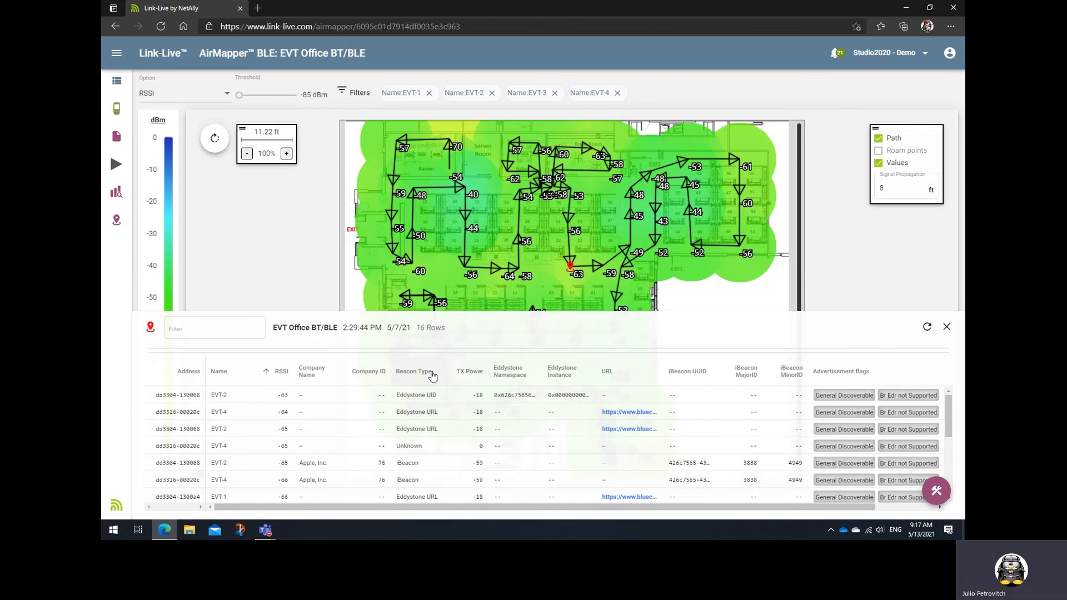
{"action": "mouse_move", "coordinate": [417, 371]}
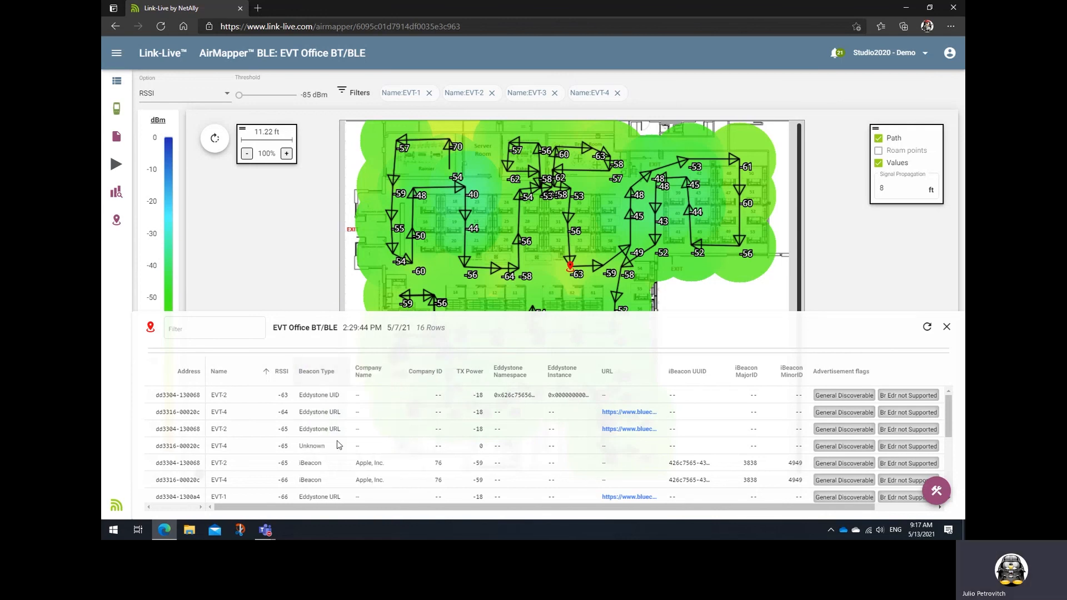
{"action": "mouse_move", "coordinate": [400, 435]}
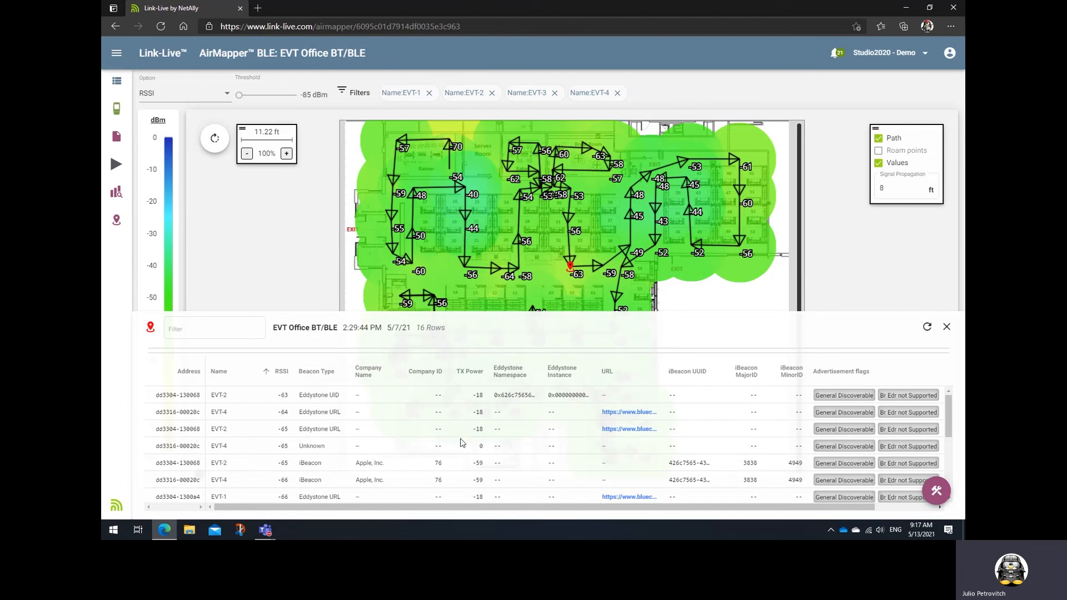
{"action": "mouse_move", "coordinate": [334, 436]}
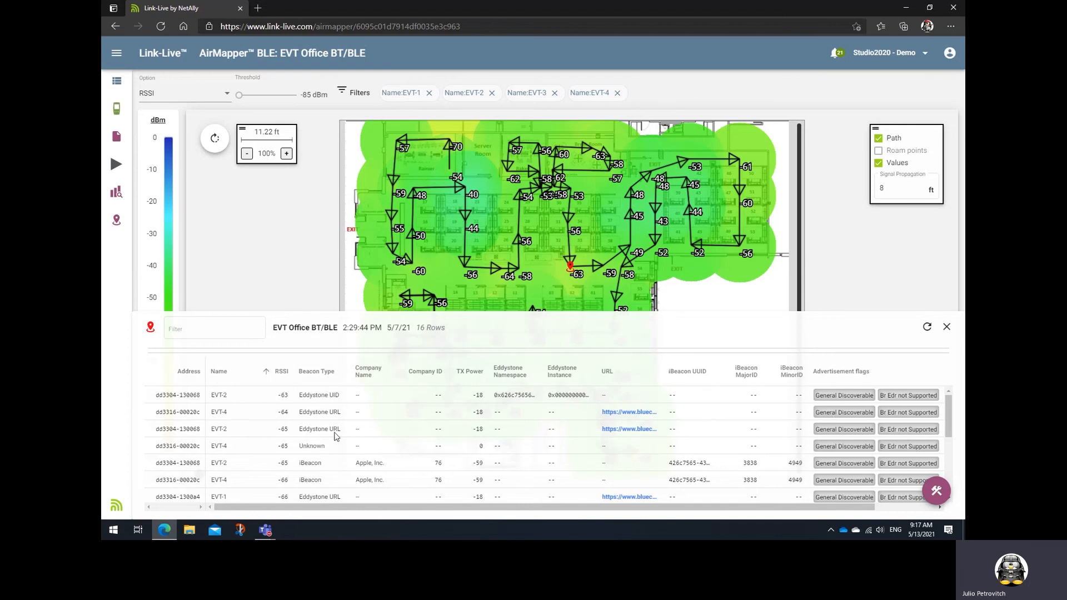
{"action": "mouse_move", "coordinate": [343, 390]}
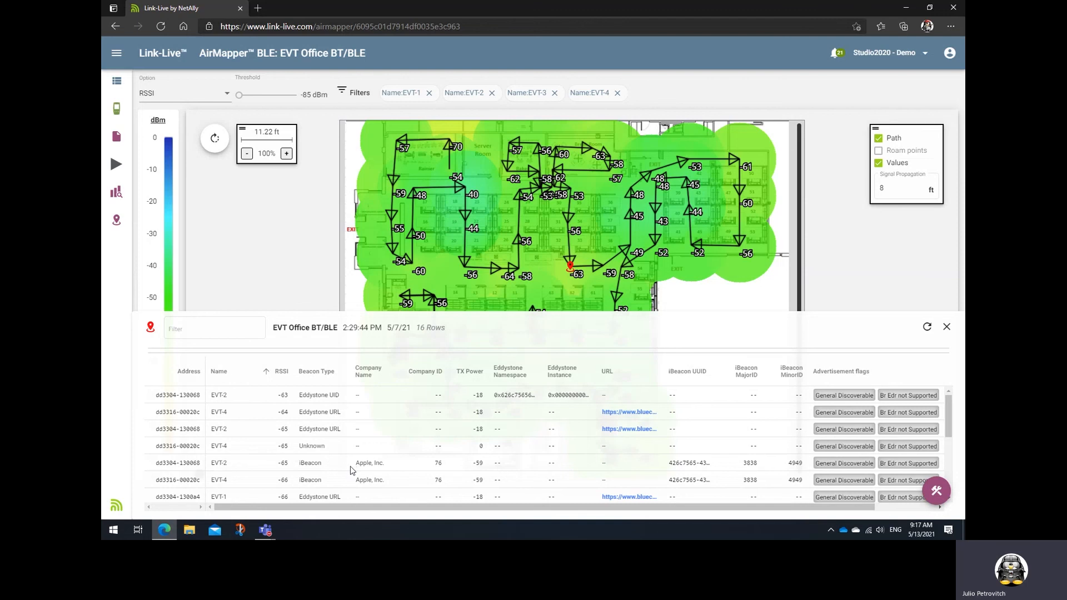
{"action": "mouse_move", "coordinate": [691, 469]}
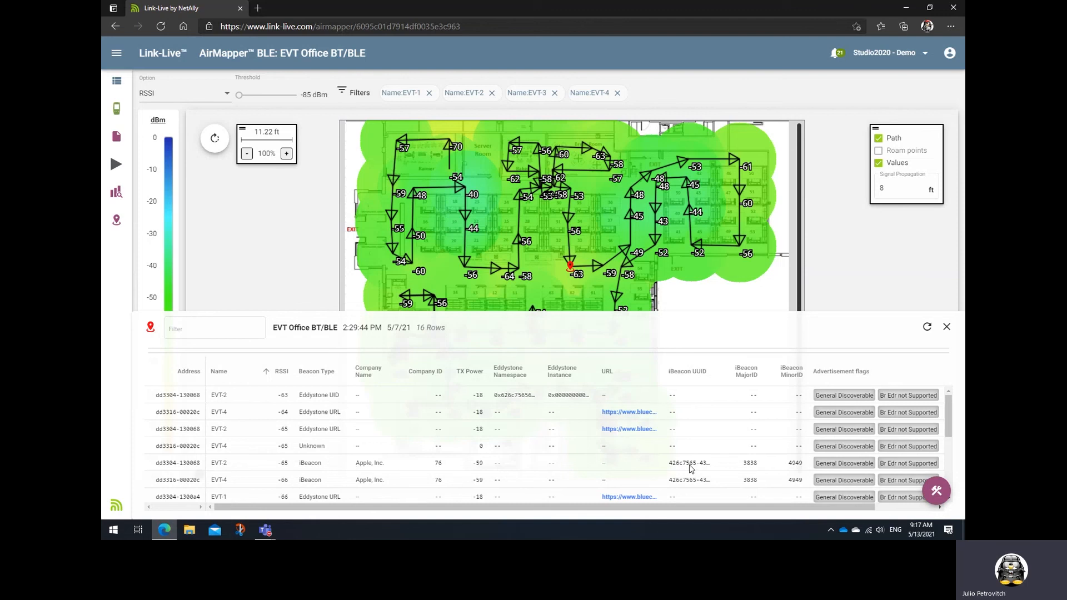
{"action": "mouse_move", "coordinate": [754, 473]}
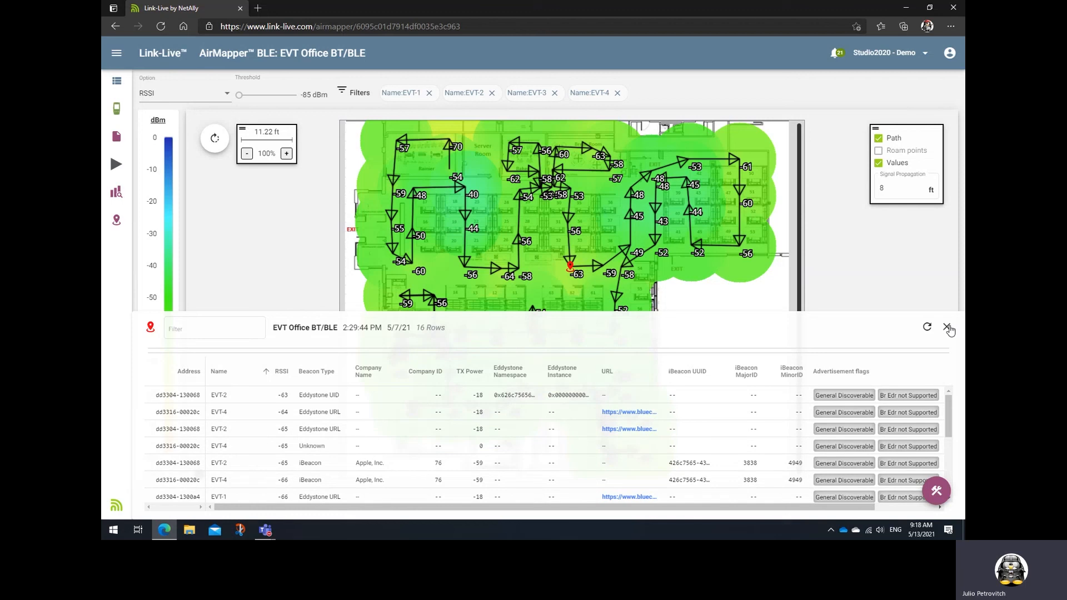
Close the details table and return the dBm legend threshold to -100
{"action": "left_click", "coordinate": [948, 329]}
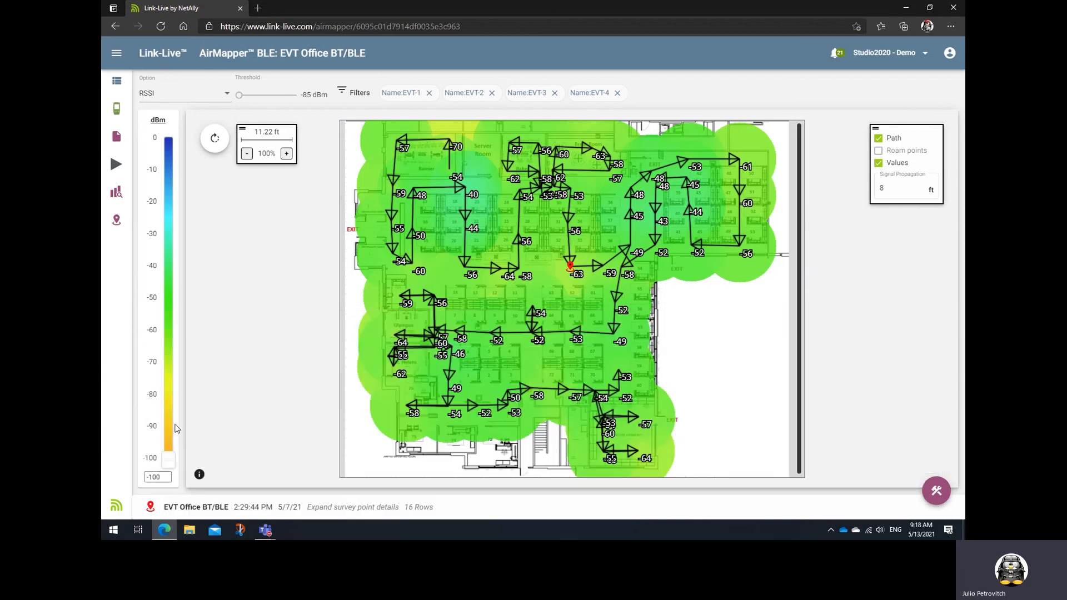
{"action": "mouse_move", "coordinate": [214, 369]}
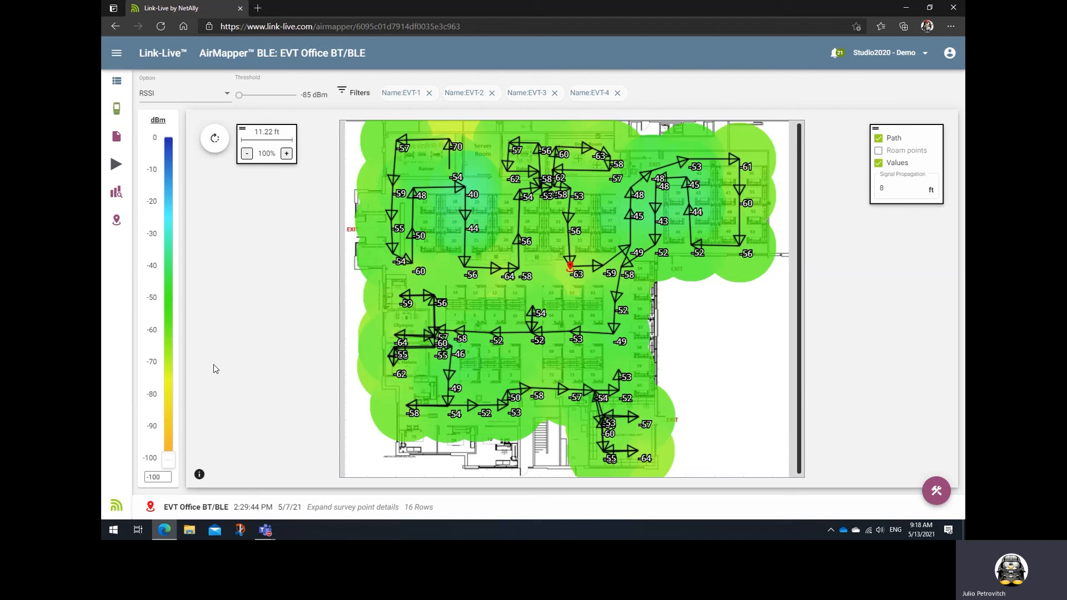
{"action": "mouse_move", "coordinate": [215, 372]}
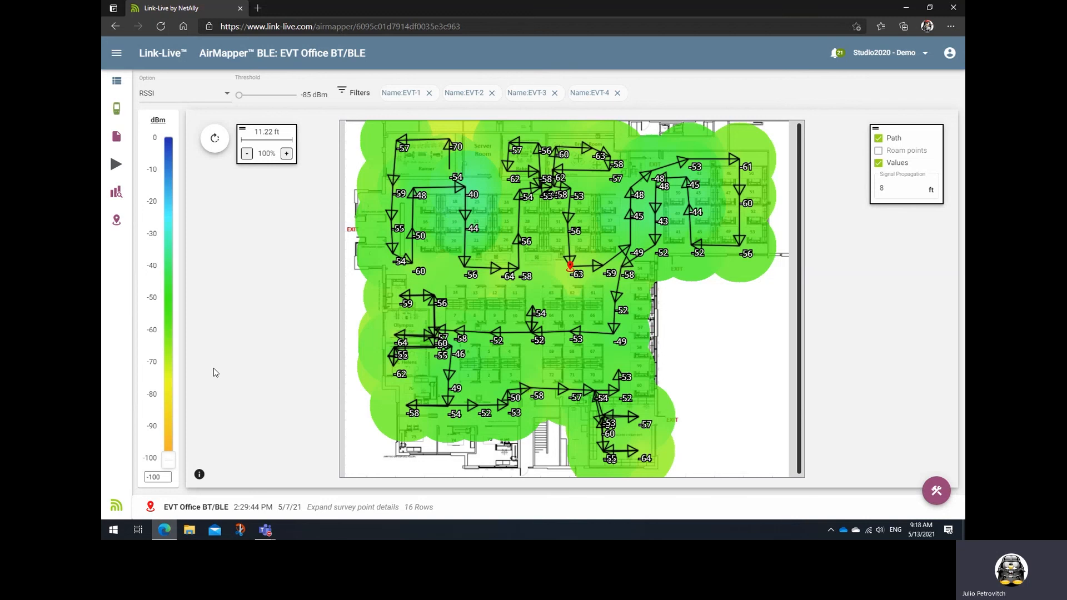
{"action": "mouse_move", "coordinate": [168, 420]}
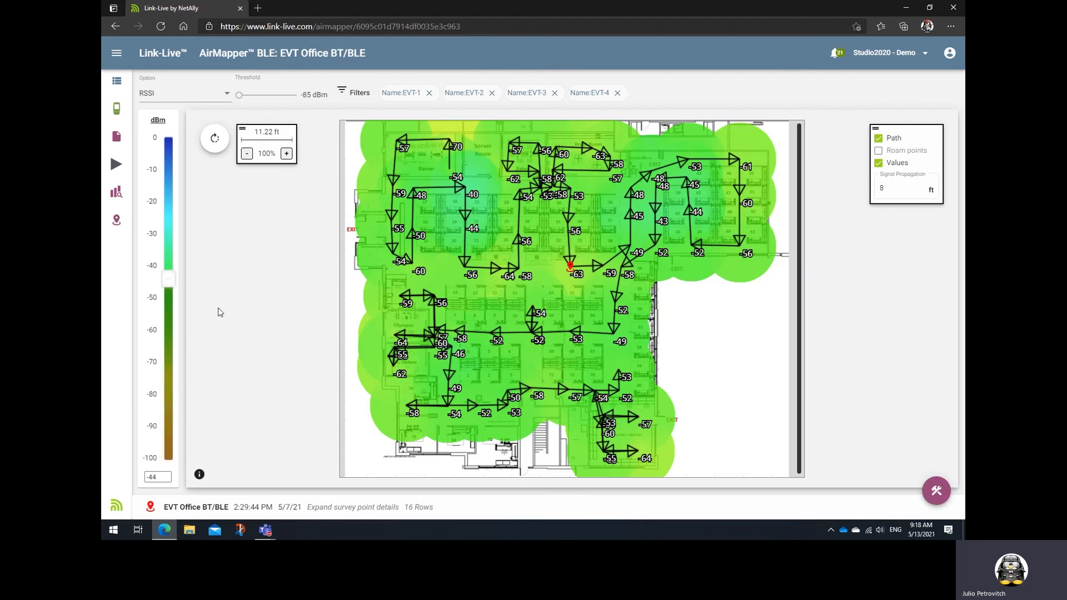
{"action": "left_click_drag", "start_coordinate": [168, 279], "coordinate": [167, 344]}
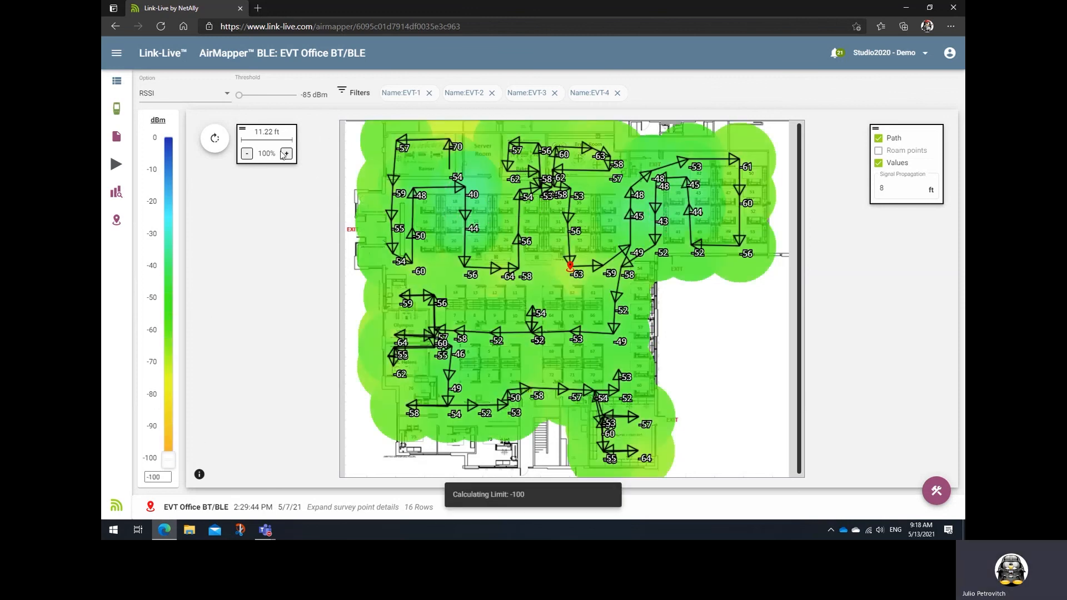
Zoom the floor plan in one level
{"action": "left_click", "coordinate": [286, 153]}
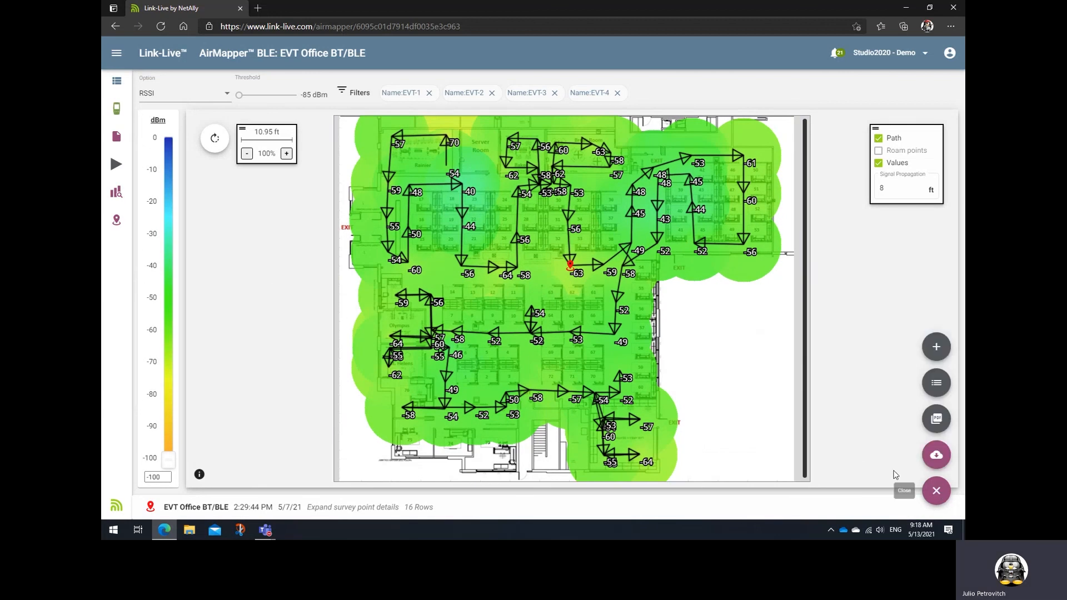
{"action": "mouse_move", "coordinate": [936, 346]}
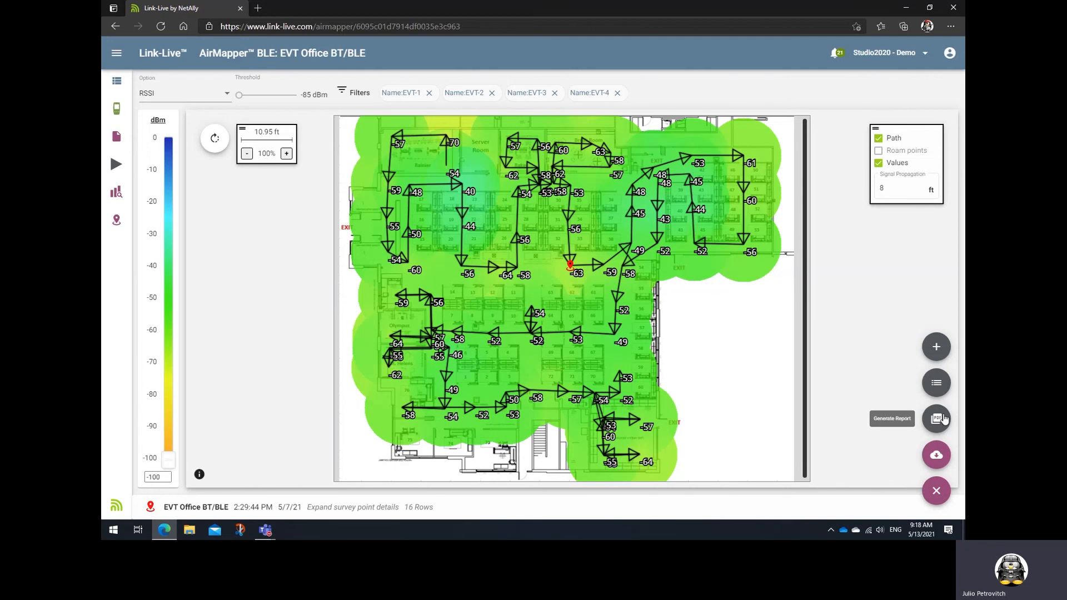
{"action": "mouse_move", "coordinate": [871, 325]}
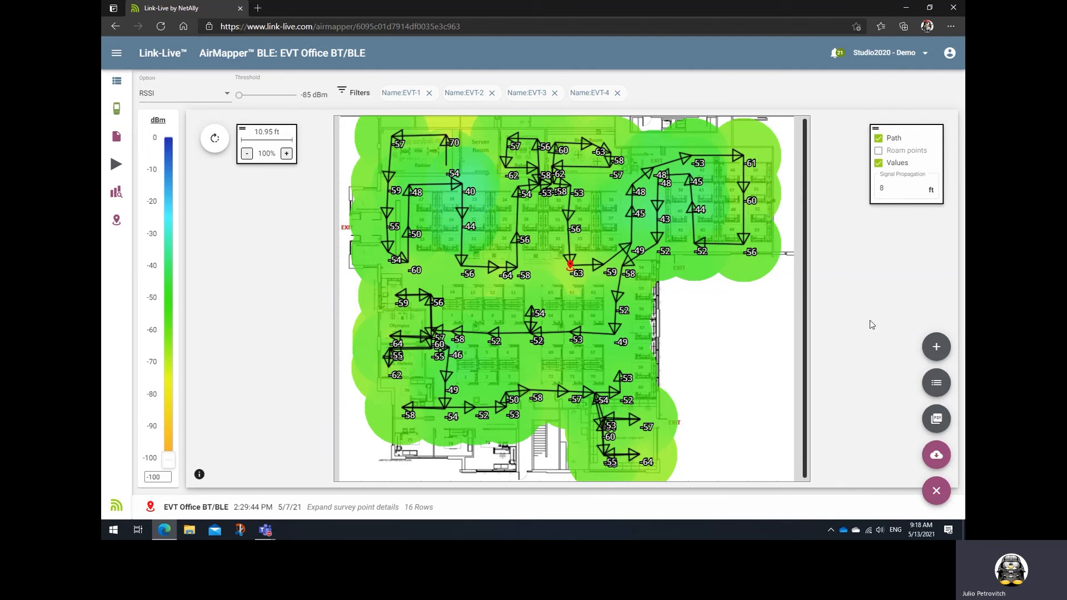
{"action": "mouse_move", "coordinate": [866, 319]}
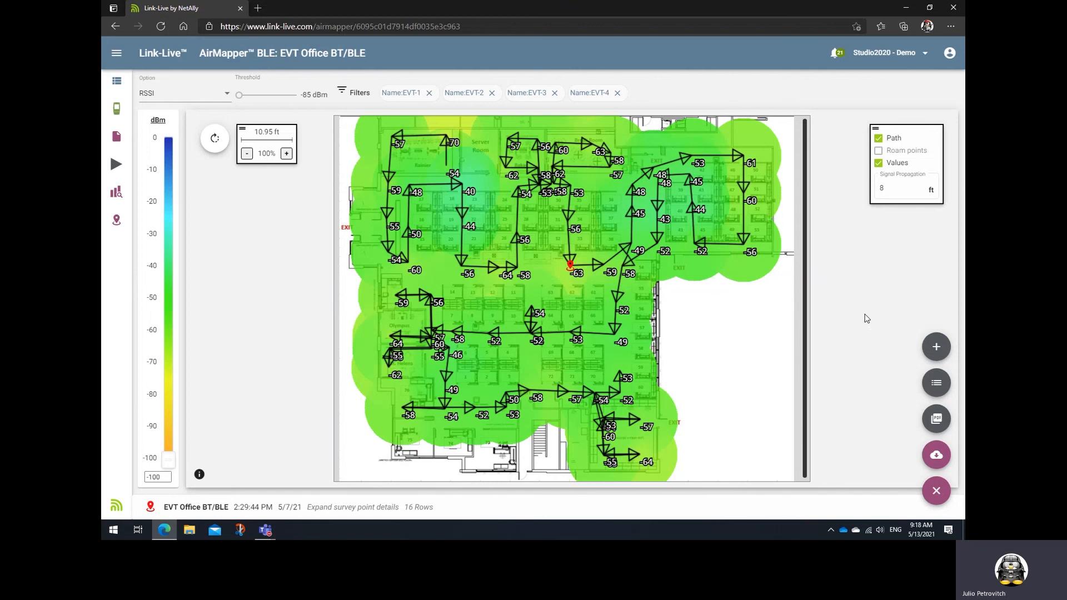